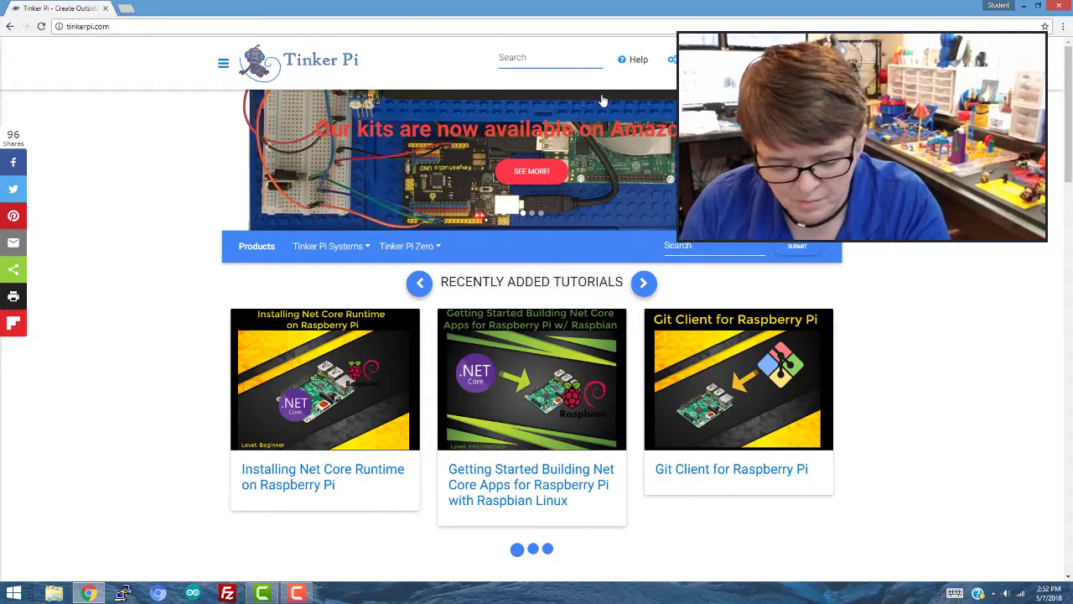
- Search the Tinker Pi site for "accel" and browse the accelerometer results
{"action": "type", "text": "accel"}
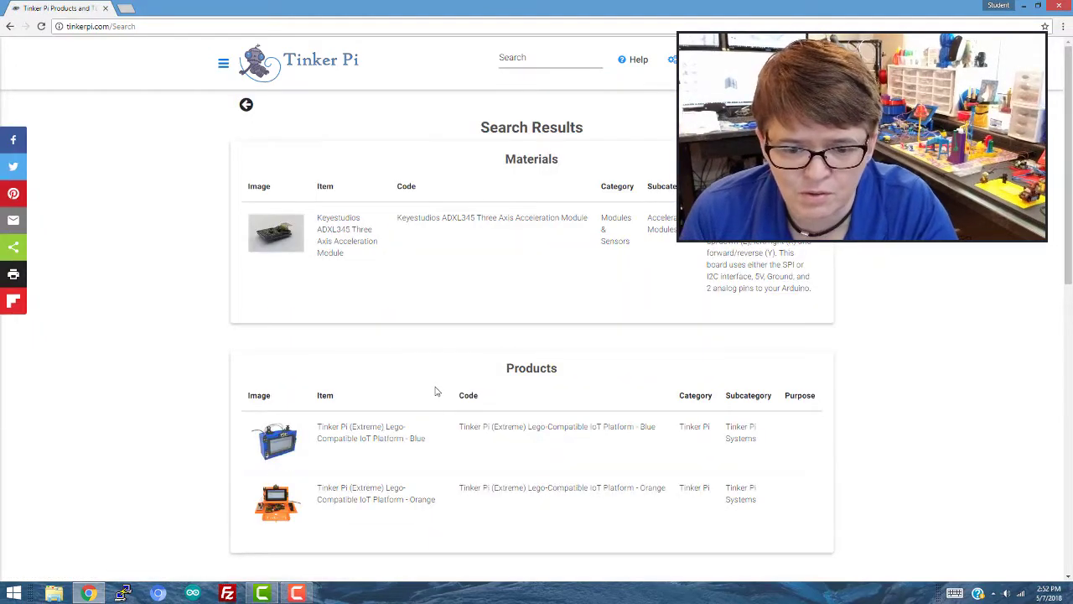
{"action": "scroll", "scroll_direction": "down", "scroll_amount": 3}
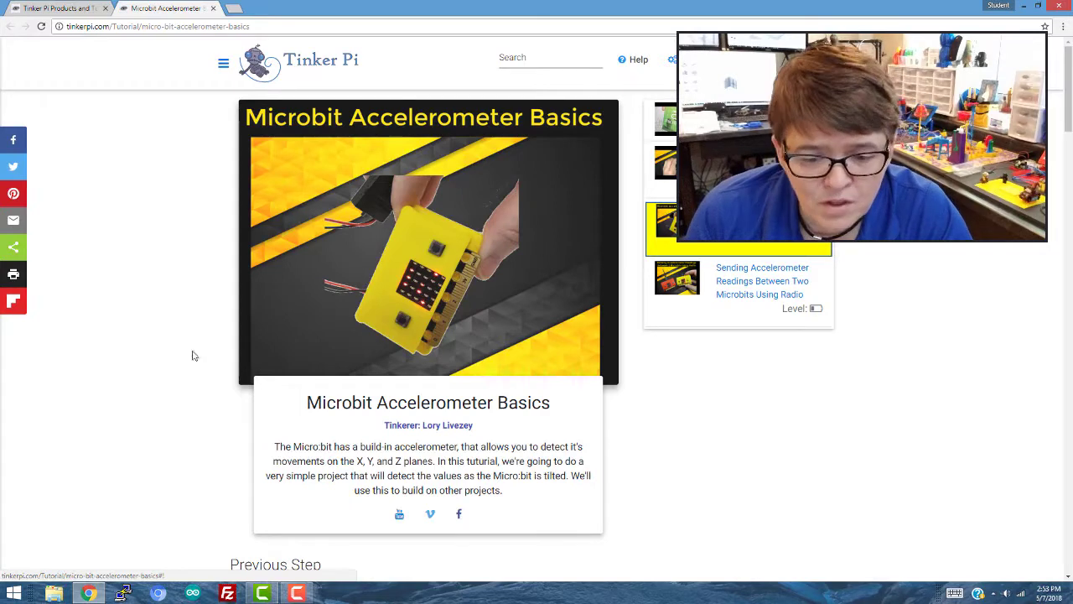
- Read down the Microbit Accelerometer Basics tutorial to its Step 2 on-start setup
{"action": "scroll", "scroll_direction": "down", "scroll_amount": 3}
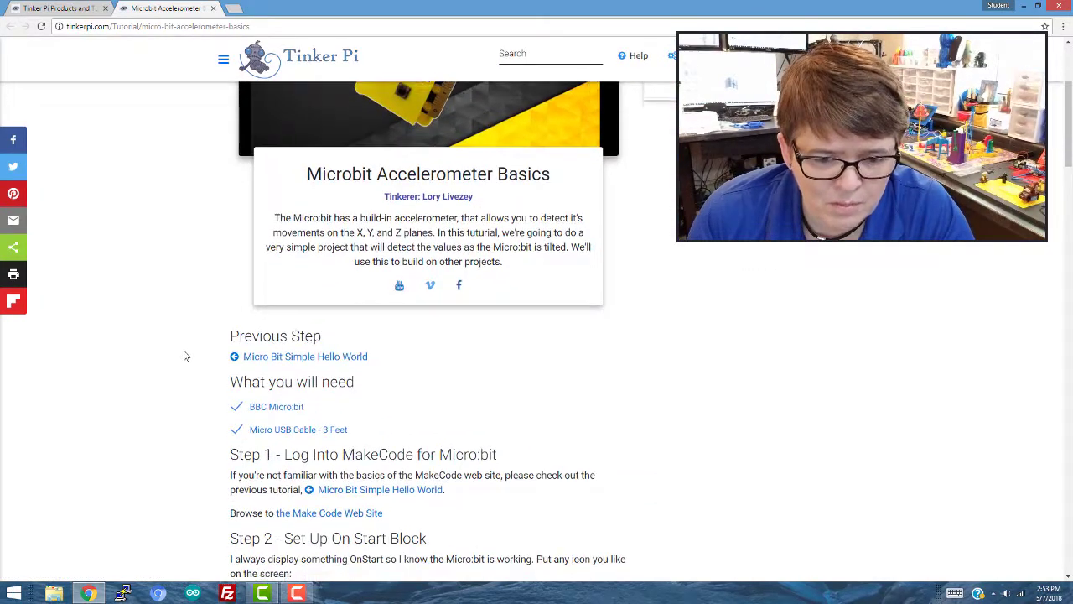
{"action": "scroll", "scroll_direction": "down", "scroll_amount": 3}
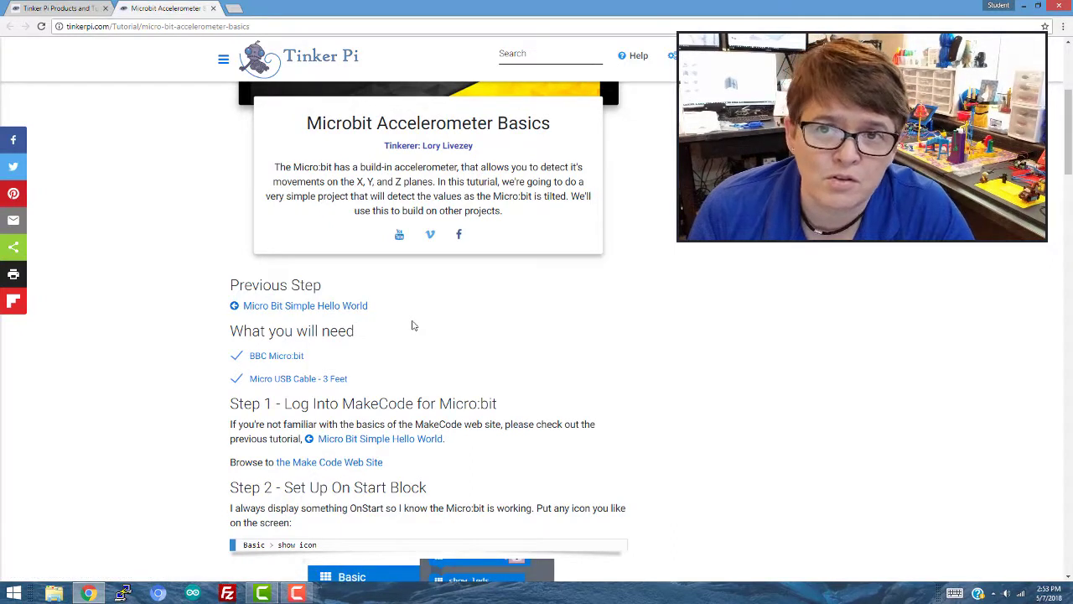
{"action": "mouse_move", "coordinate": [399, 326]}
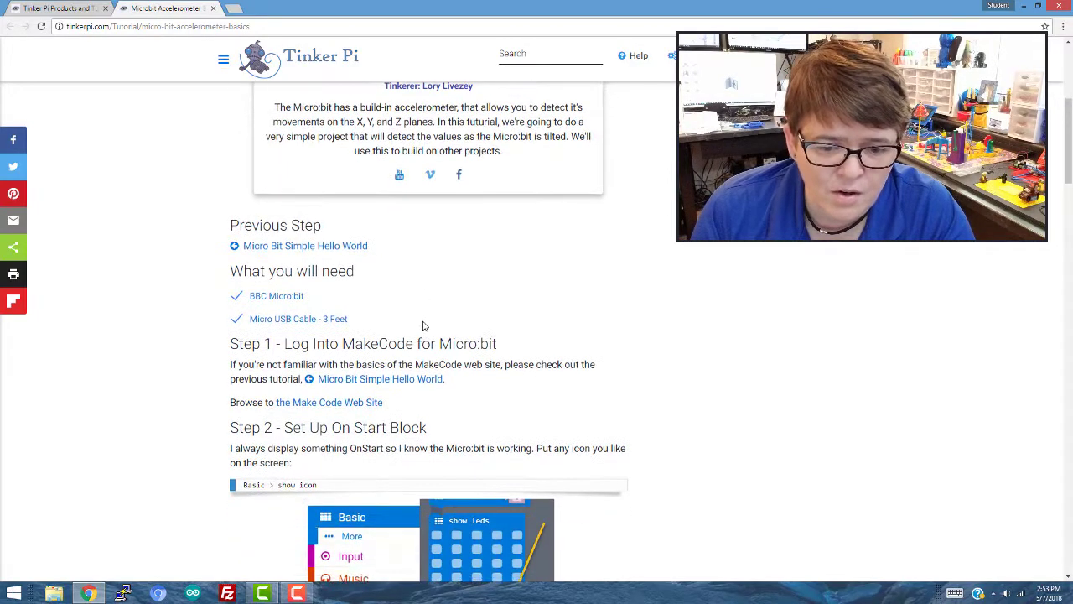
{"action": "scroll", "scroll_direction": "down", "scroll_amount": 3}
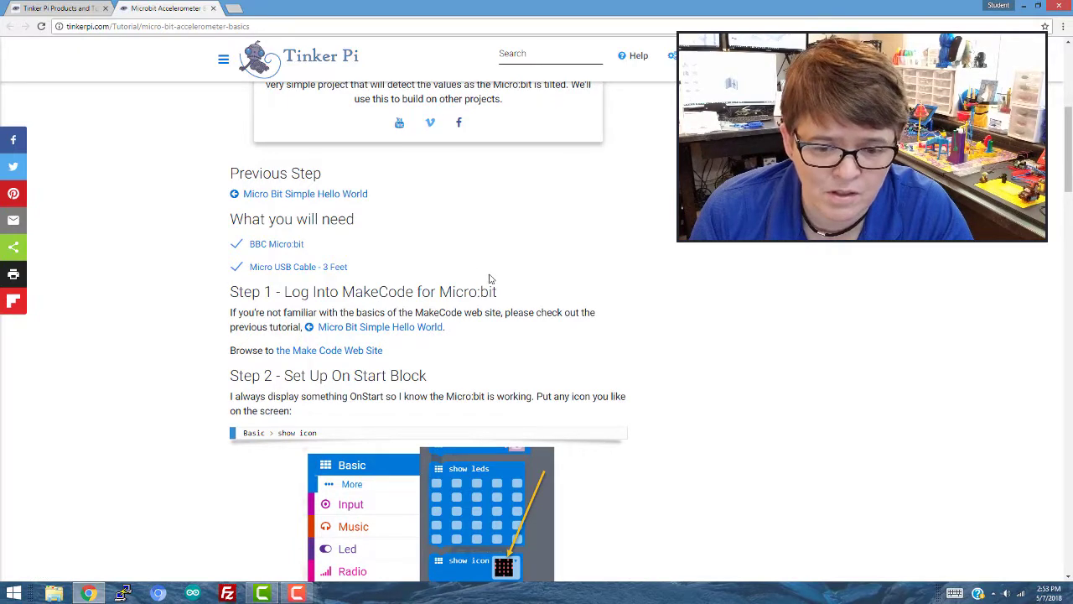
{"action": "scroll", "scroll_direction": "down", "scroll_amount": 3}
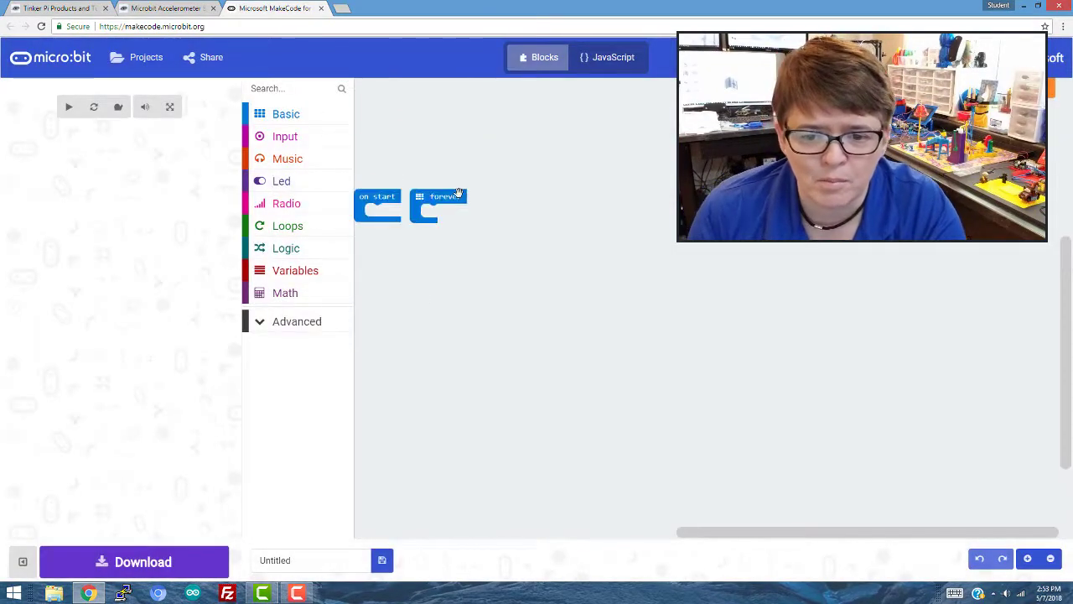
- Return to the tutorial tab and read Step 2's on-start icon instructions
{"action": "left_click", "coordinate": [69, 107]}
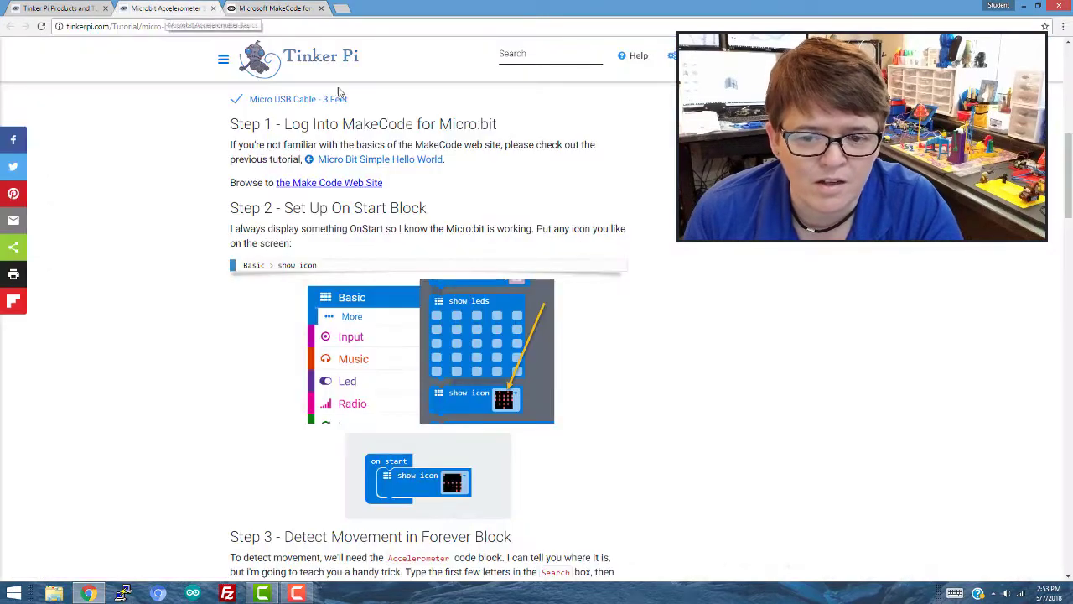
{"action": "scroll", "scroll_direction": "down", "scroll_amount": 3}
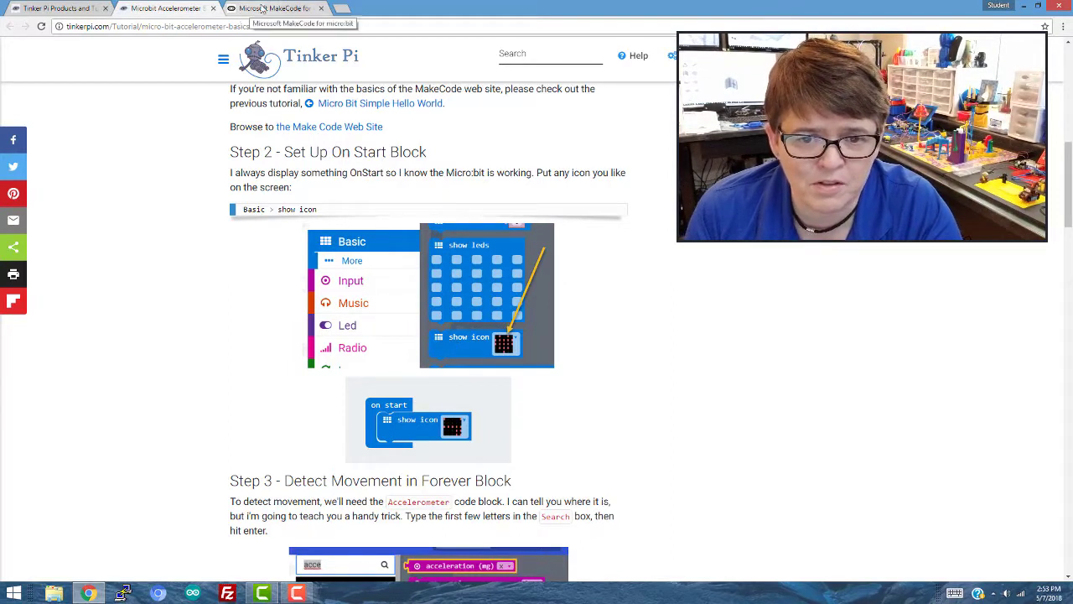
- Place a show icon block inside on start in MakeCode, then go back to the tutorial
{"action": "left_click", "coordinate": [276, 6]}
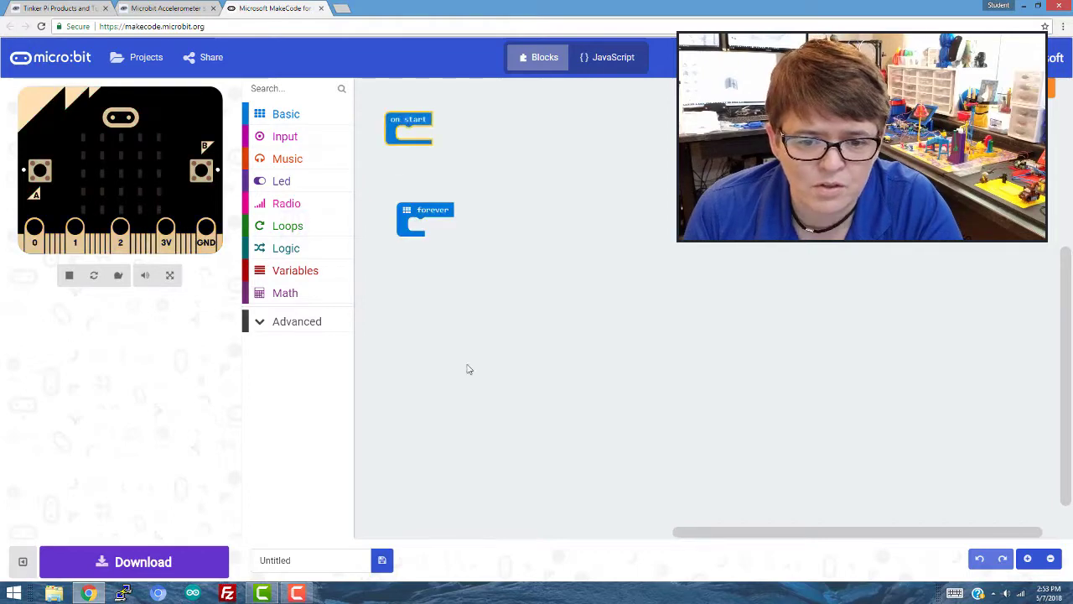
{"action": "left_click", "coordinate": [285, 114]}
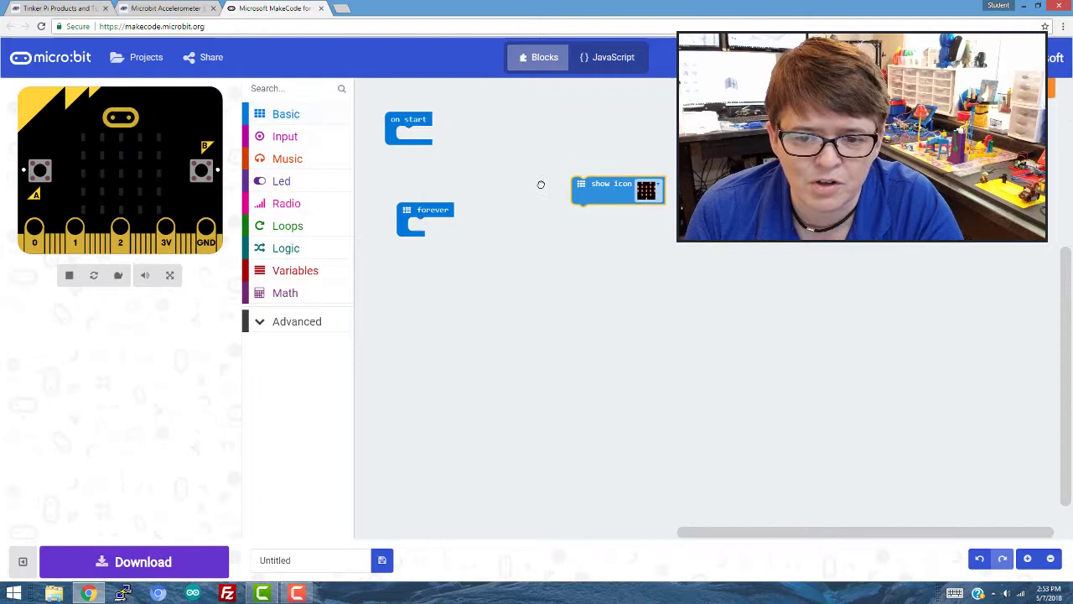
{"action": "left_click_drag", "start_coordinate": [618, 182], "coordinate": [436, 134]}
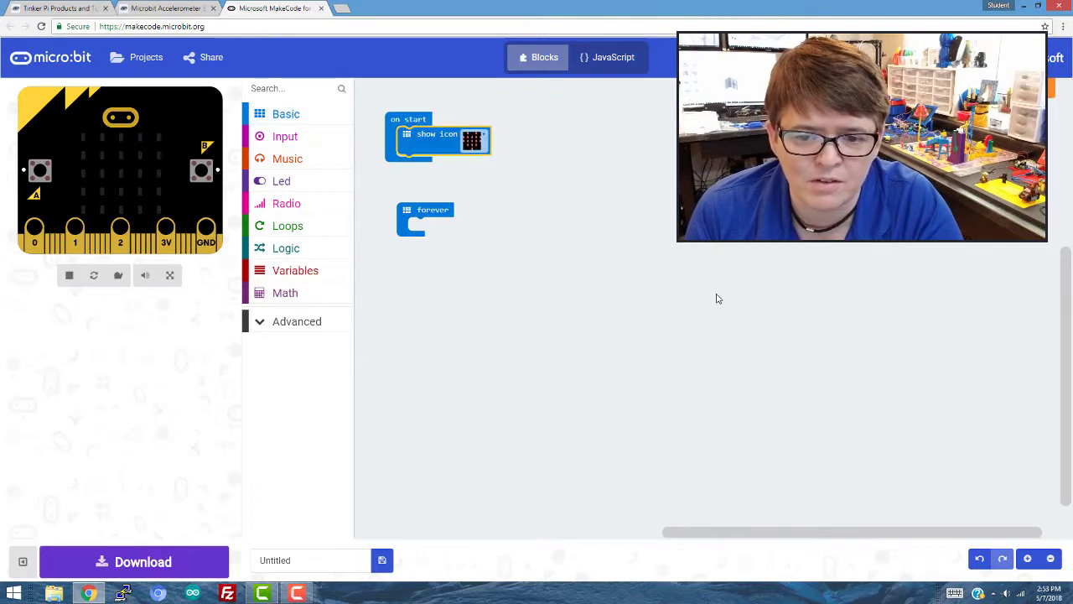
{"action": "left_click", "coordinate": [473, 134]}
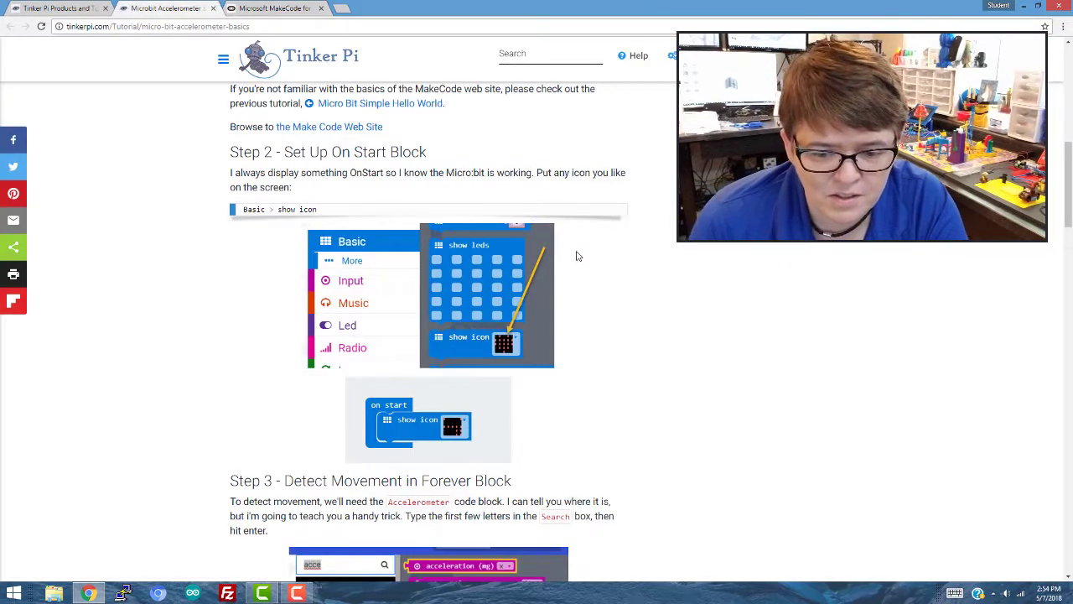
- Read Step 3 on detecting movement in forever, then switch to the MakeCode project
{"action": "scroll", "scroll_direction": "down", "scroll_amount": 3}
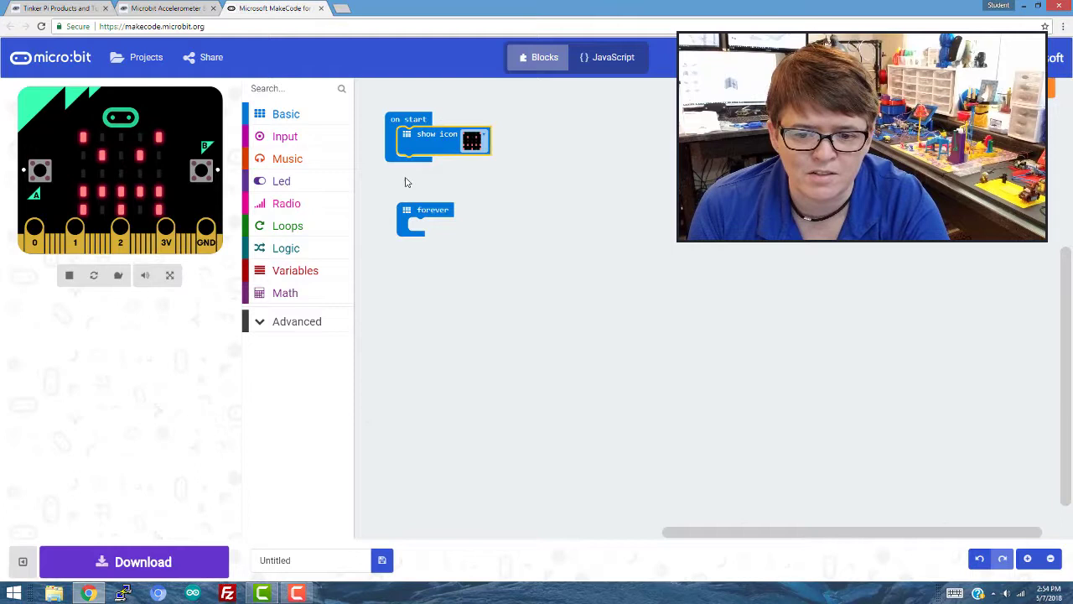
{"action": "mouse_move", "coordinate": [383, 250]}
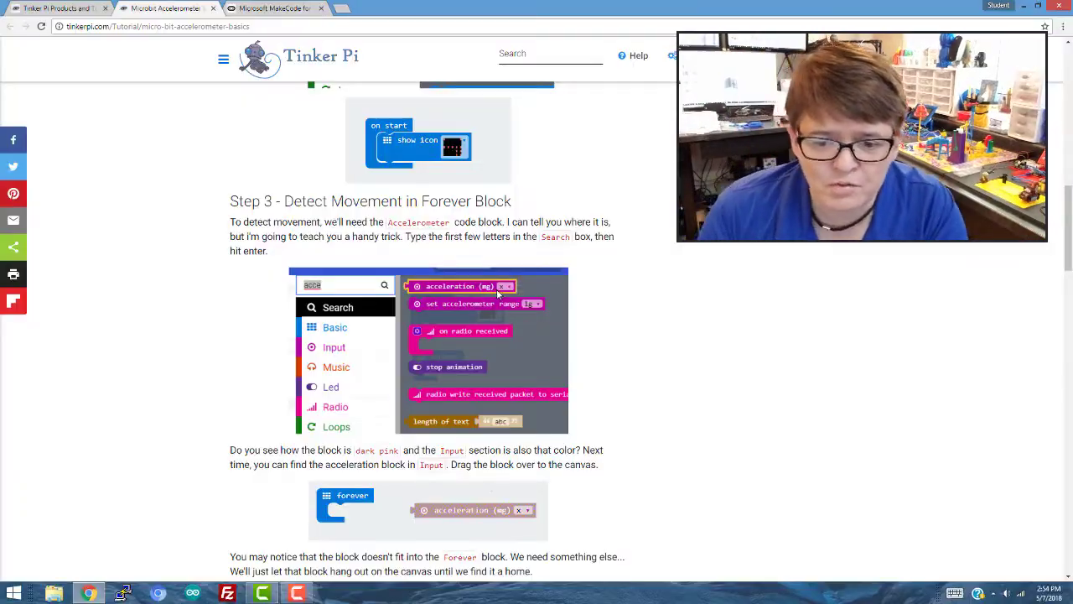
{"action": "left_click", "coordinate": [271, 9]}
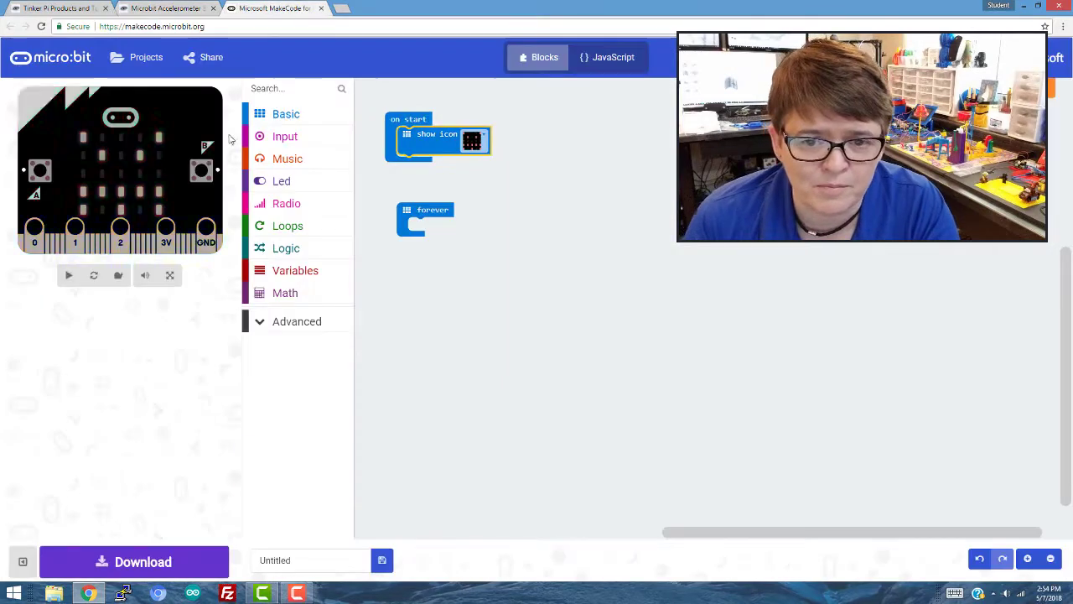
- Search the toolbox for "acc" and show the Input category's acceleration block
{"action": "left_click", "coordinate": [67, 275]}
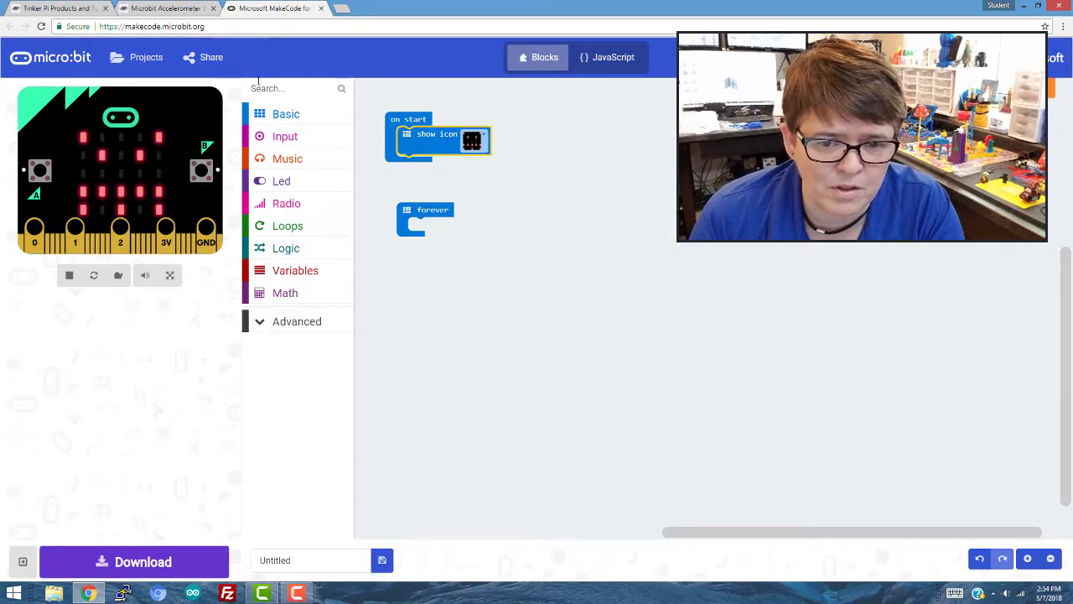
{"action": "type", "text": "a"}
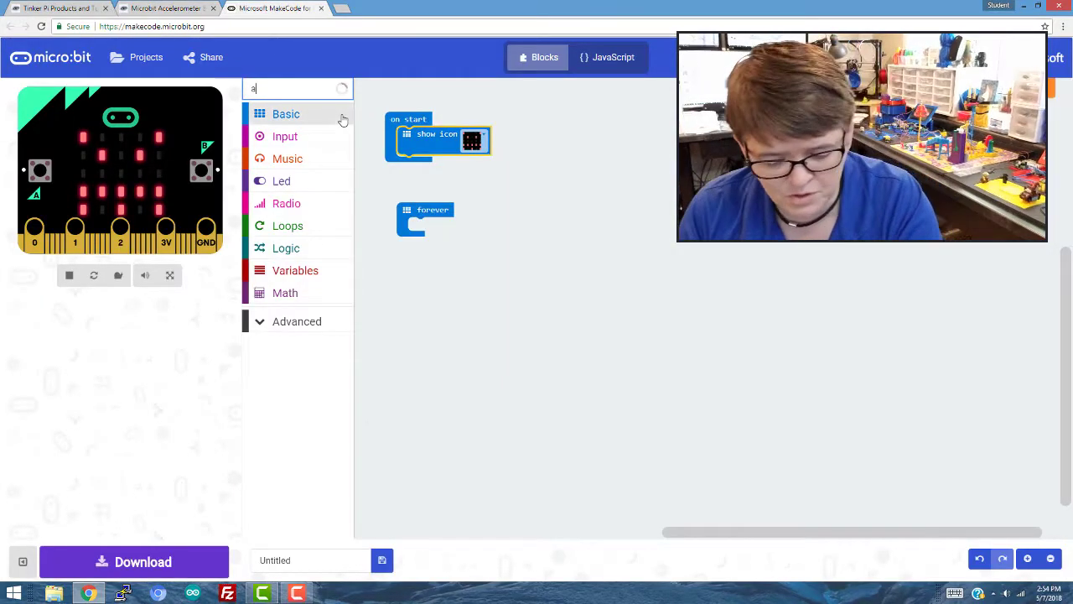
{"action": "type", "text": "cc"}
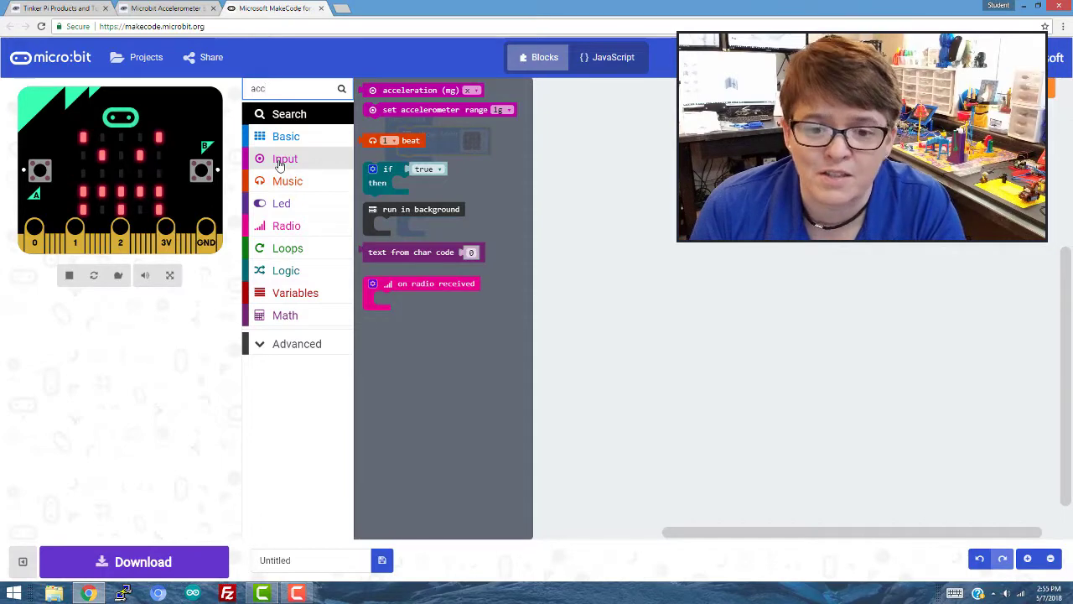
{"action": "left_click", "coordinate": [285, 158]}
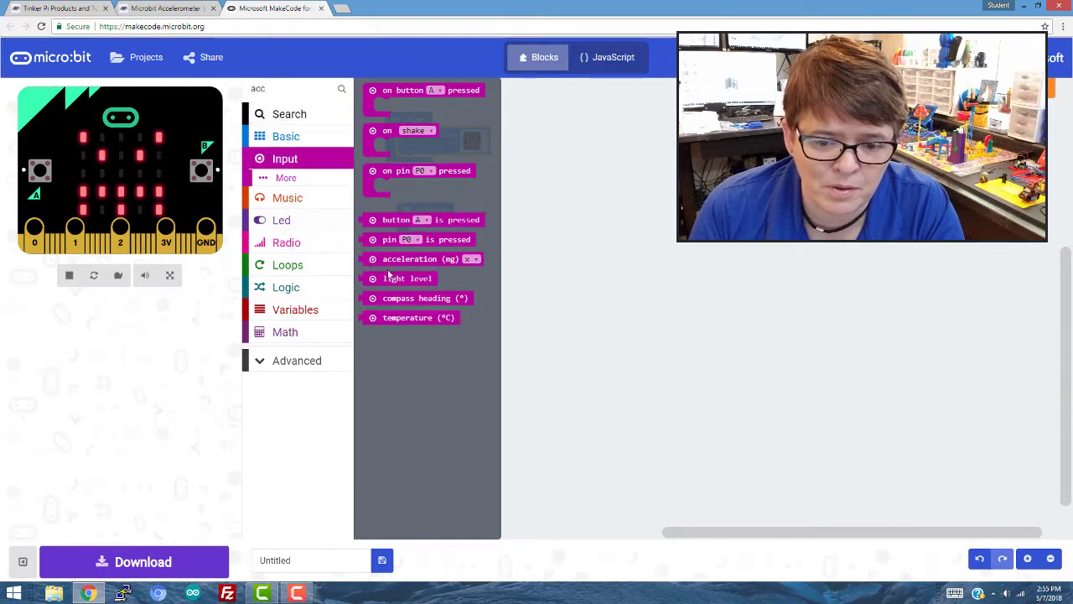
- Drop an acceleration (mg) block beside forever and bring up the Basic display blocks
{"action": "left_click_drag", "start_coordinate": [422, 259], "coordinate": [596, 238]}
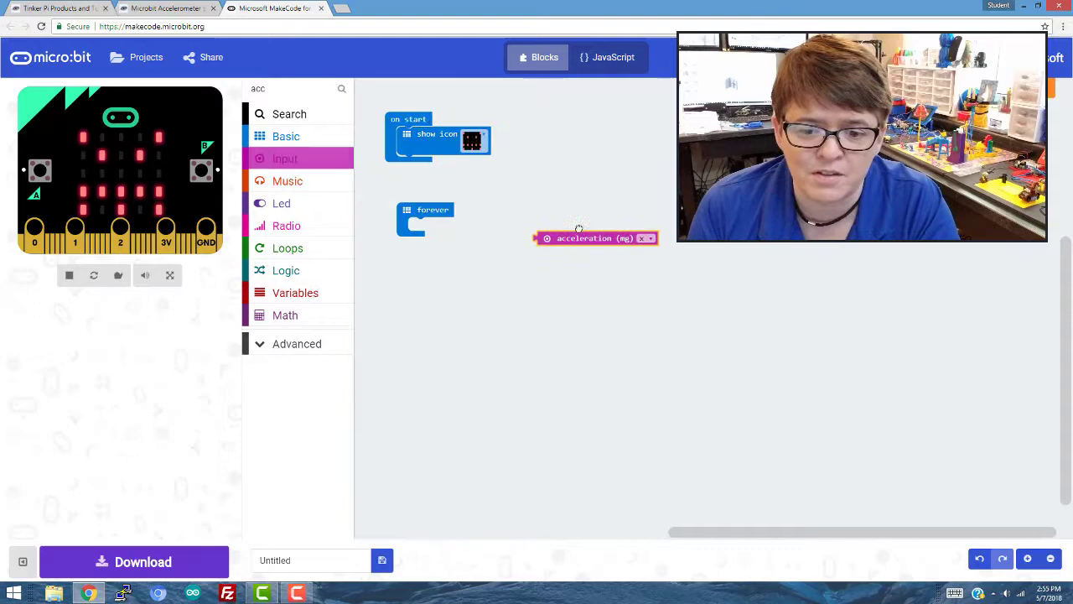
{"action": "left_click_drag", "start_coordinate": [595, 239], "coordinate": [527, 231]}
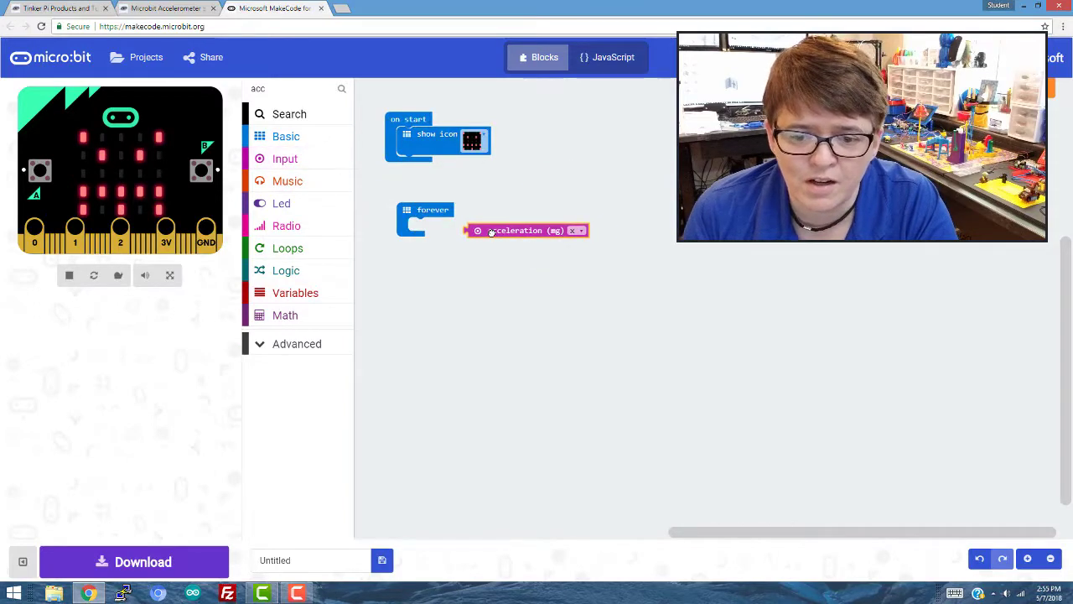
{"action": "left_click_drag", "start_coordinate": [528, 230], "coordinate": [453, 224]}
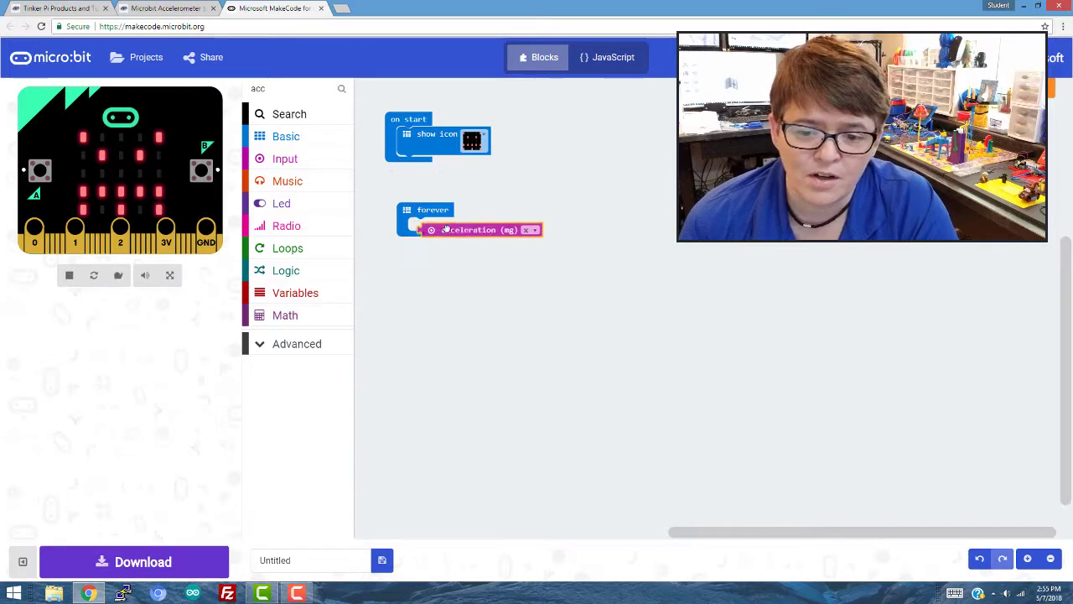
{"action": "left_click_drag", "start_coordinate": [478, 228], "coordinate": [545, 238]}
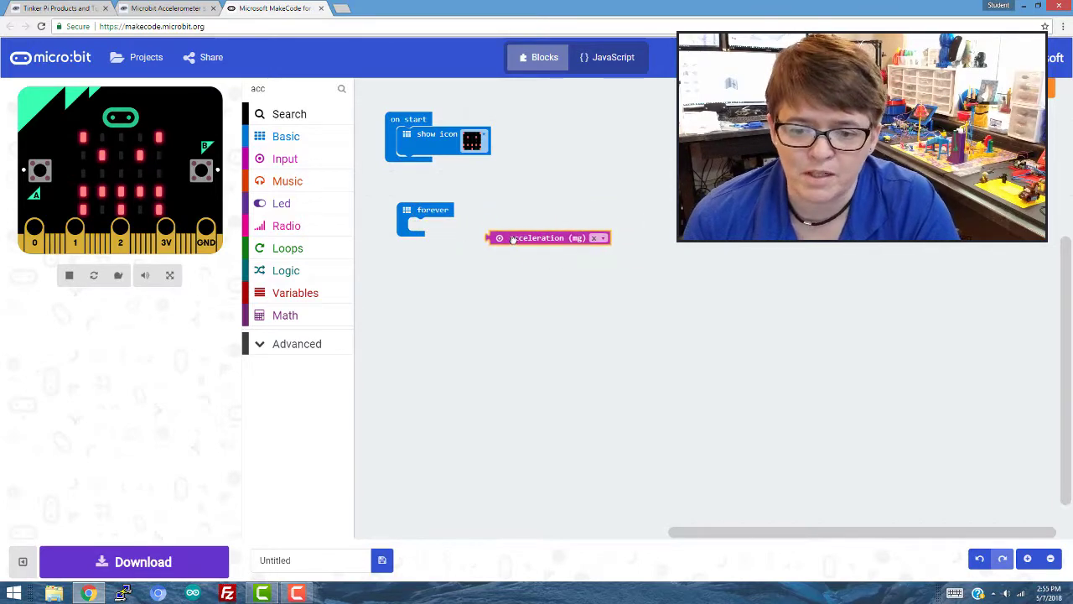
{"action": "mouse_move", "coordinate": [545, 238]}
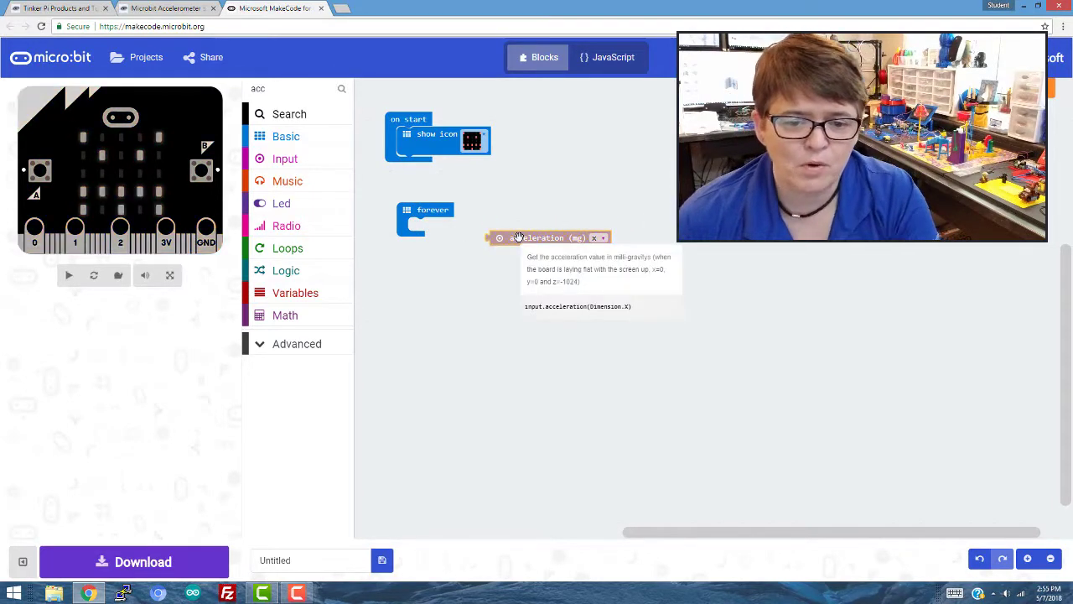
{"action": "left_click", "coordinate": [67, 276]}
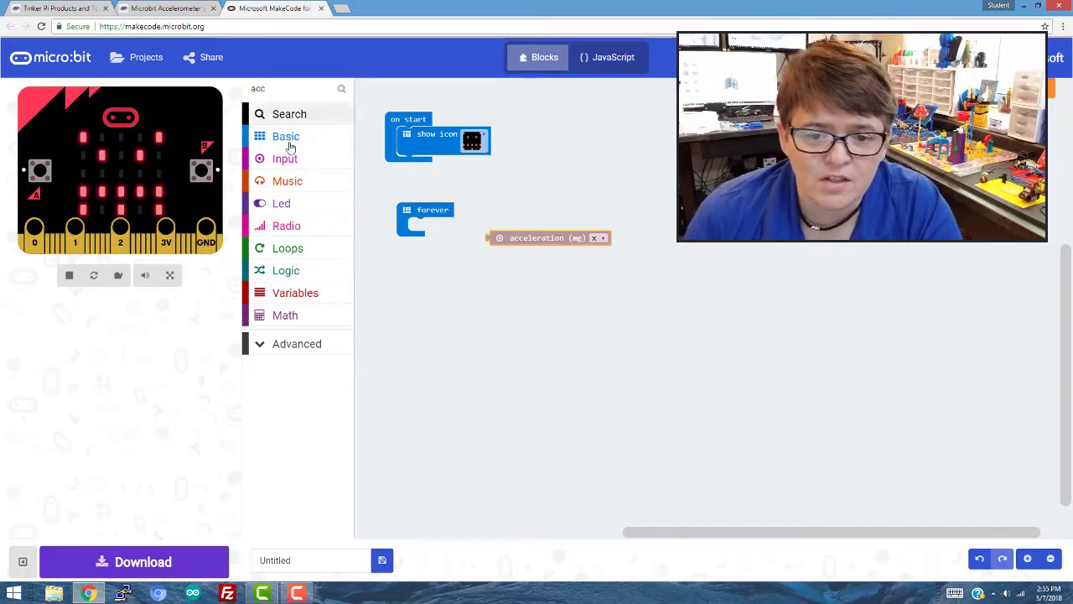
{"action": "left_click", "coordinate": [286, 136]}
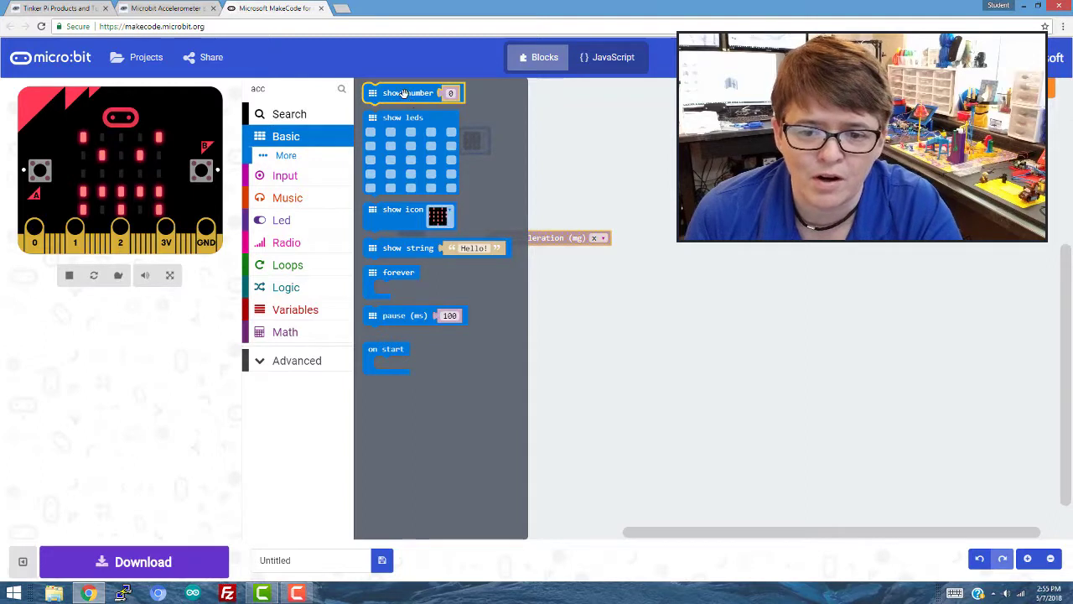
{"action": "mouse_move", "coordinate": [409, 93]}
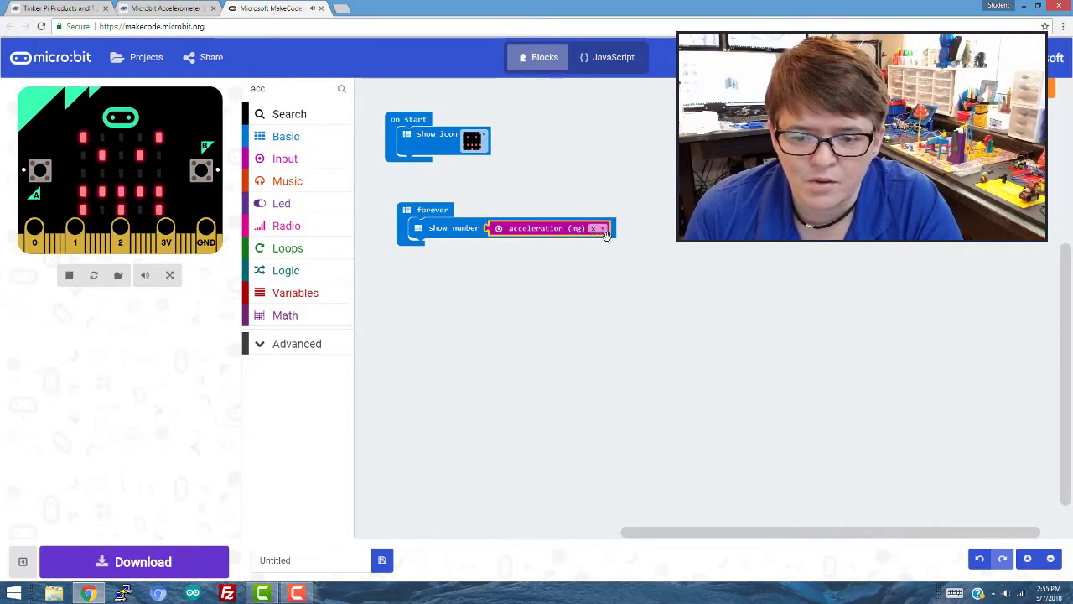
{"action": "left_click", "coordinate": [597, 228]}
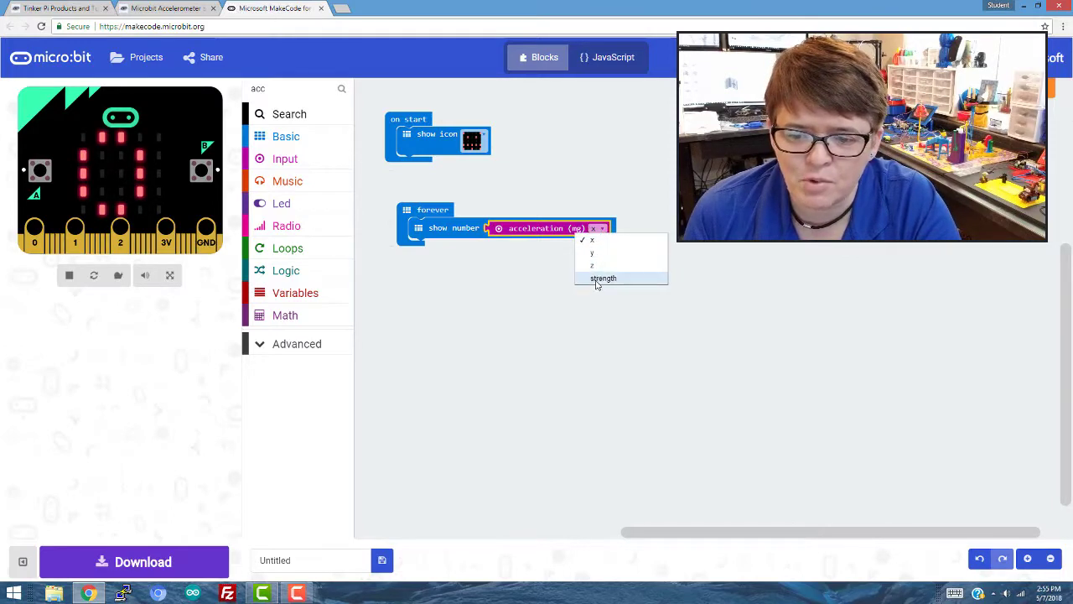
{"action": "left_click", "coordinate": [596, 240]}
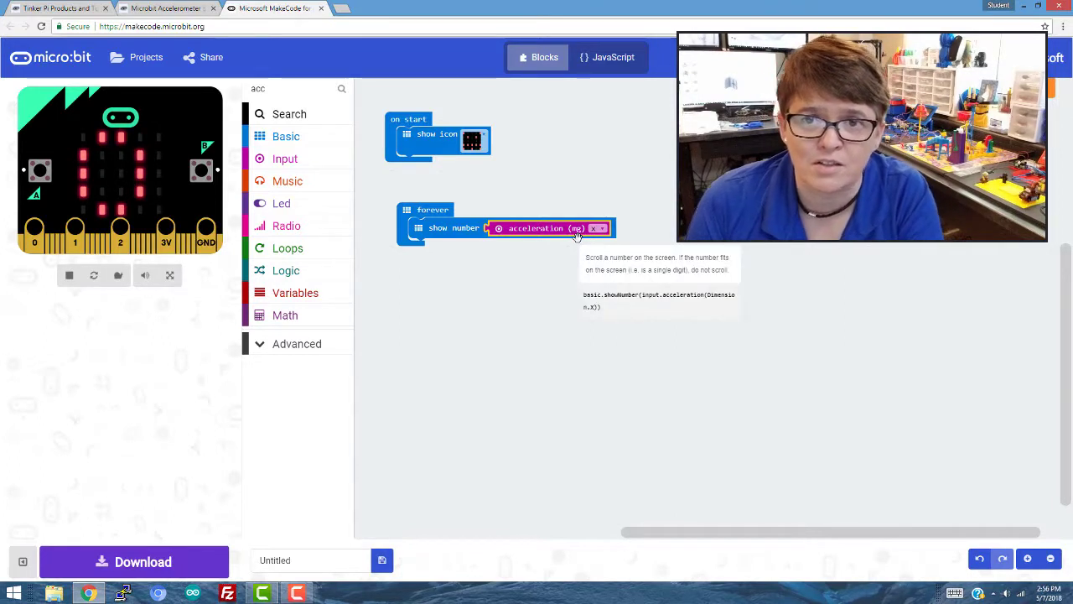
{"action": "mouse_move", "coordinate": [614, 98]}
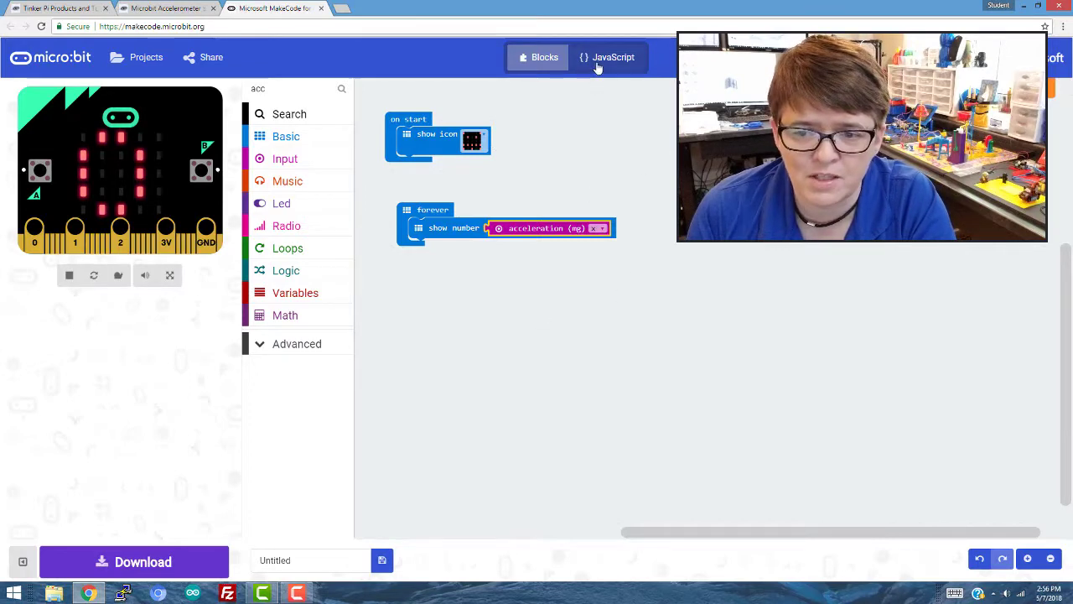
{"action": "left_click", "coordinate": [613, 57]}
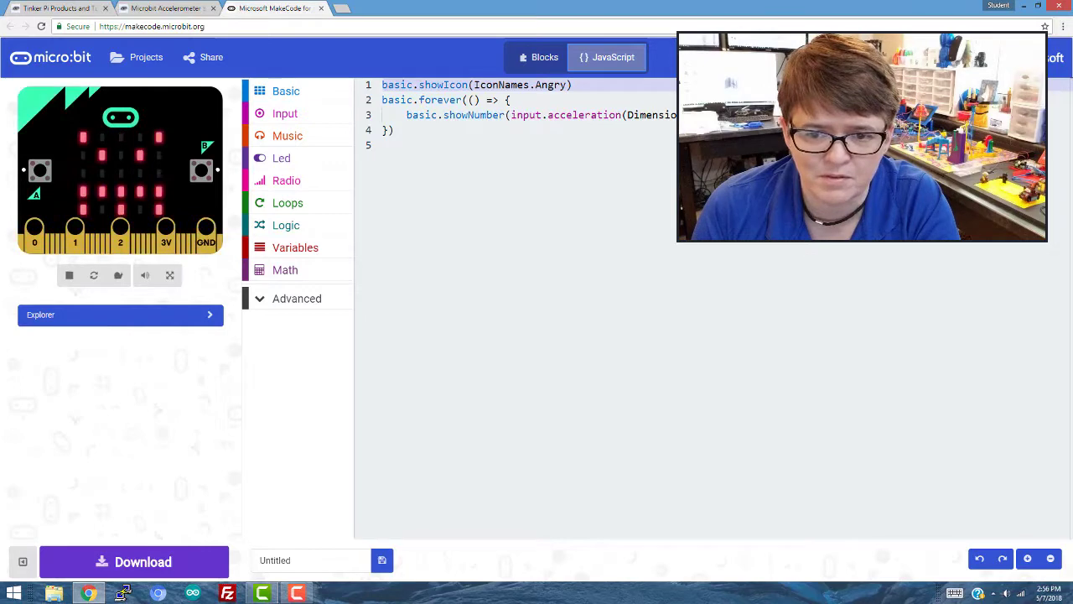
{"action": "left_click", "coordinate": [536, 57]}
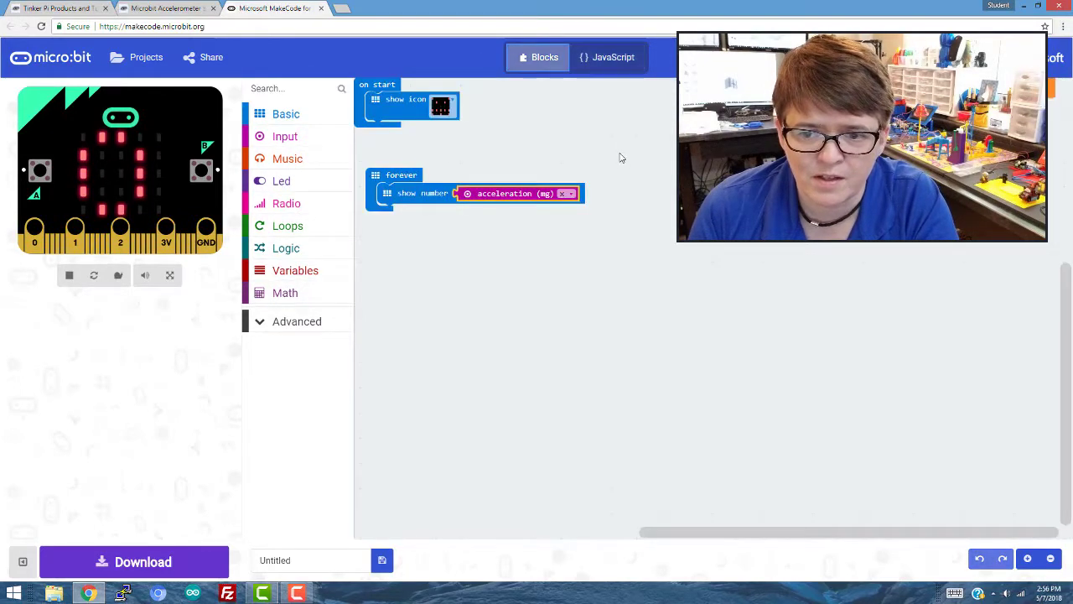
- Name the project Accelerometer and download it as a .hex file
{"action": "left_click", "coordinate": [310, 560]}
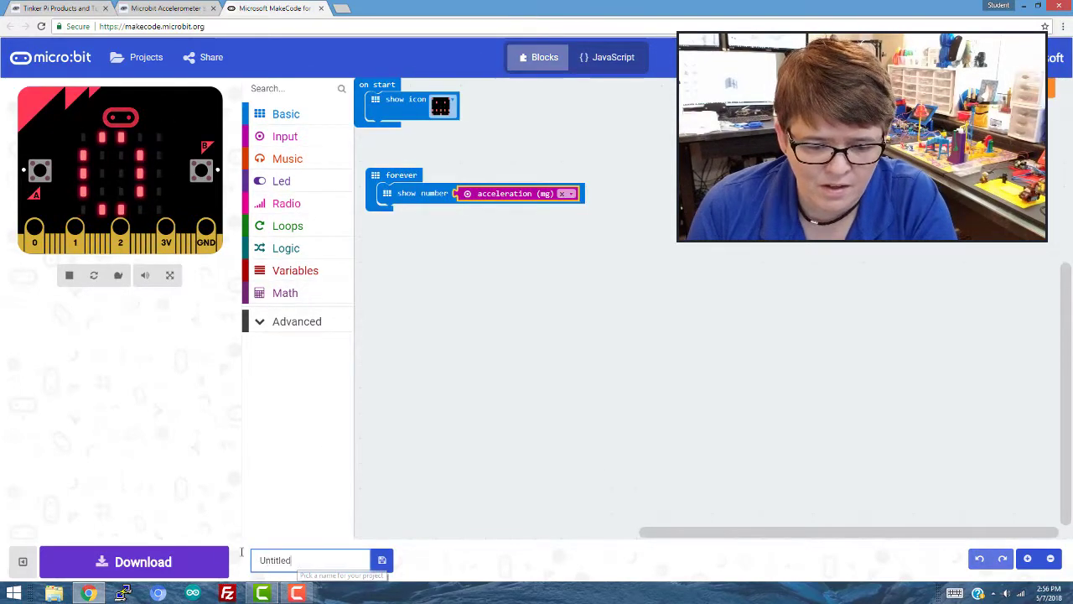
{"action": "type", "text": "Accelerometer"}
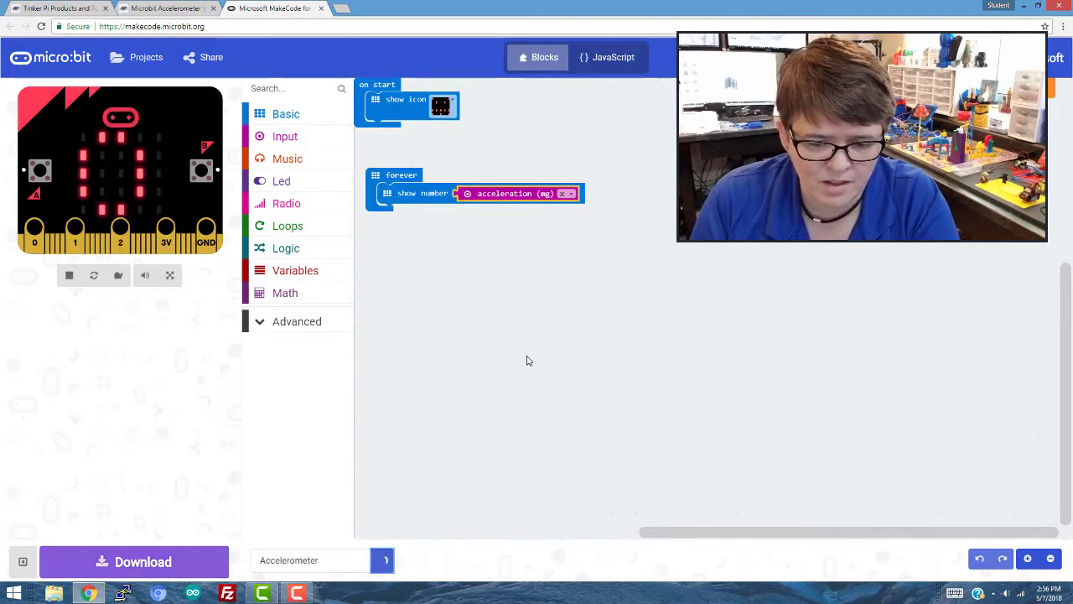
{"action": "left_click", "coordinate": [134, 562]}
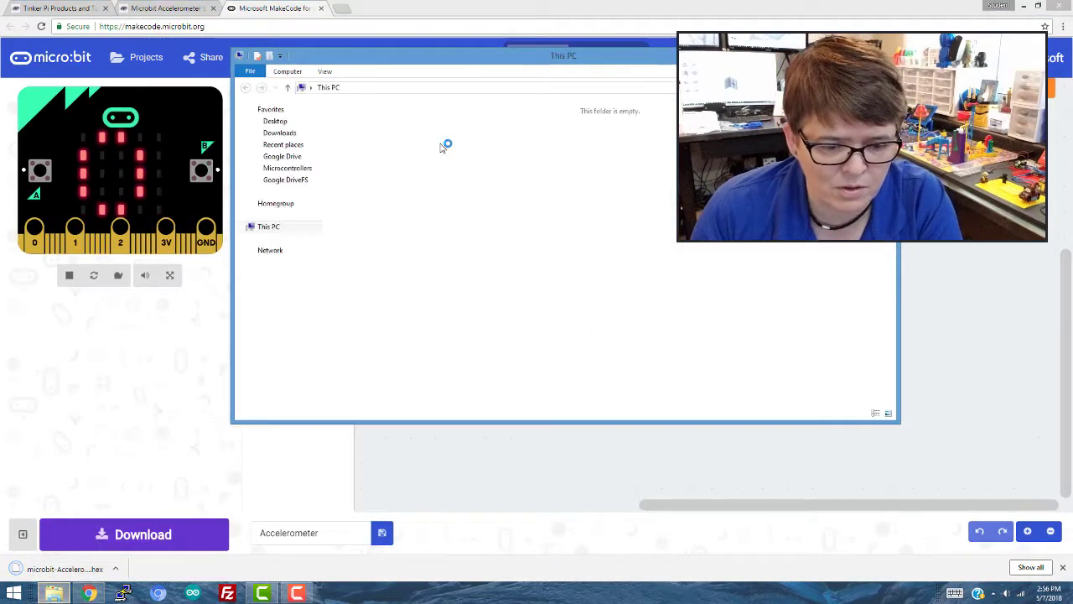
- Copy microbit-Accelerometer.hex from Downloads onto the MICROBIT (E:) drive
{"action": "left_click", "coordinate": [279, 132]}
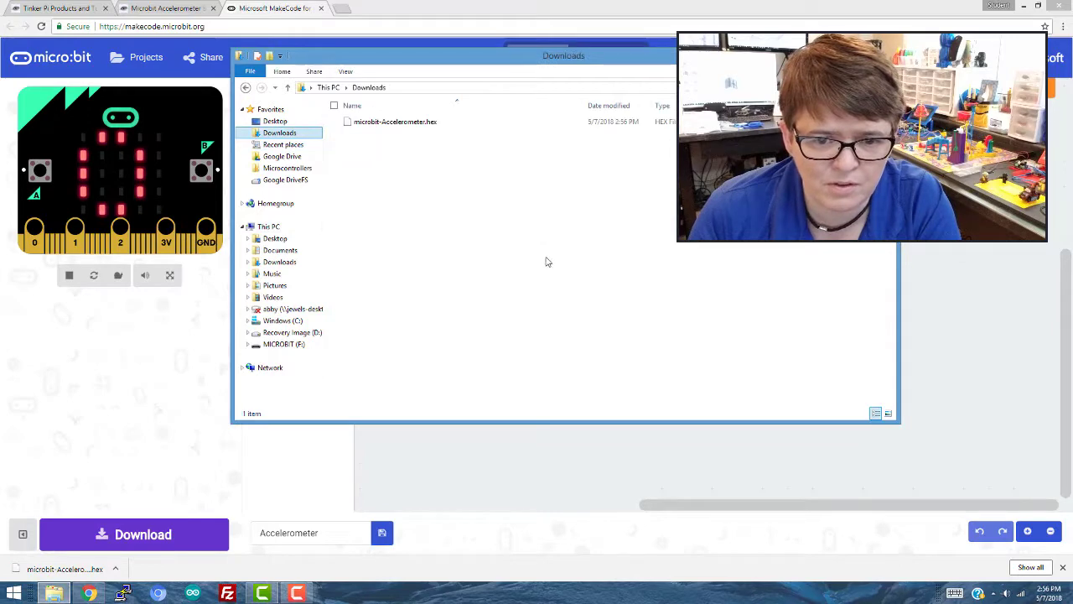
{"action": "left_click", "coordinate": [395, 121]}
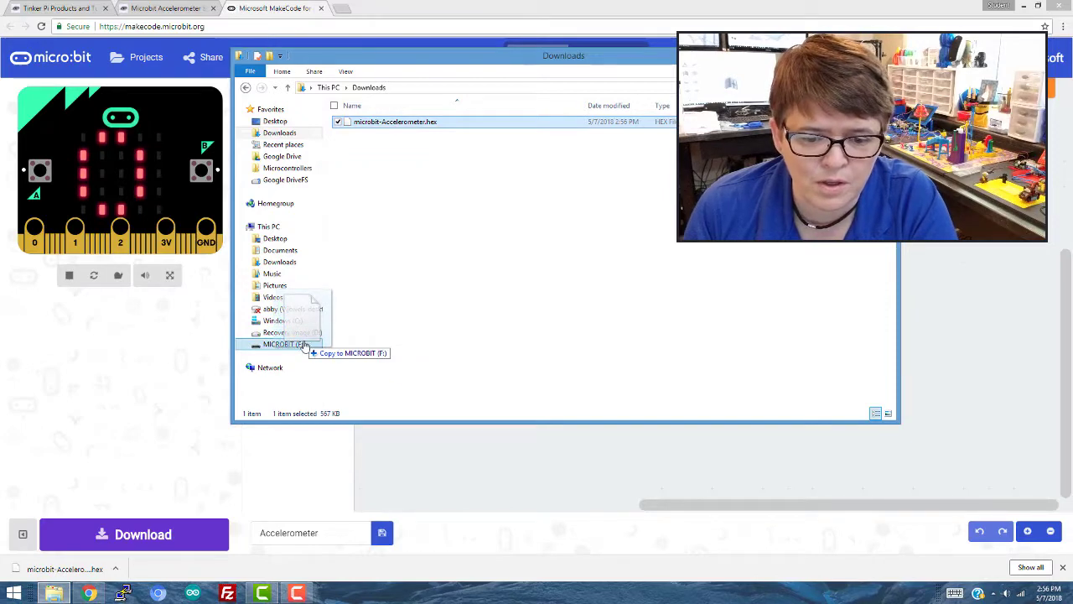
{"action": "left_click", "coordinate": [284, 344]}
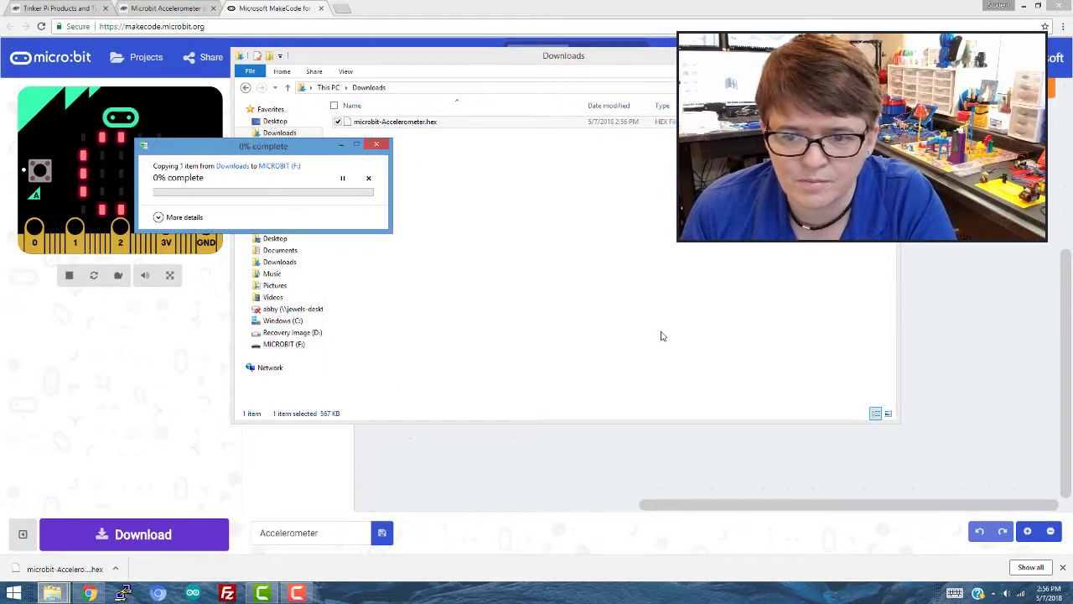
{"action": "mouse_move", "coordinate": [317, 226]}
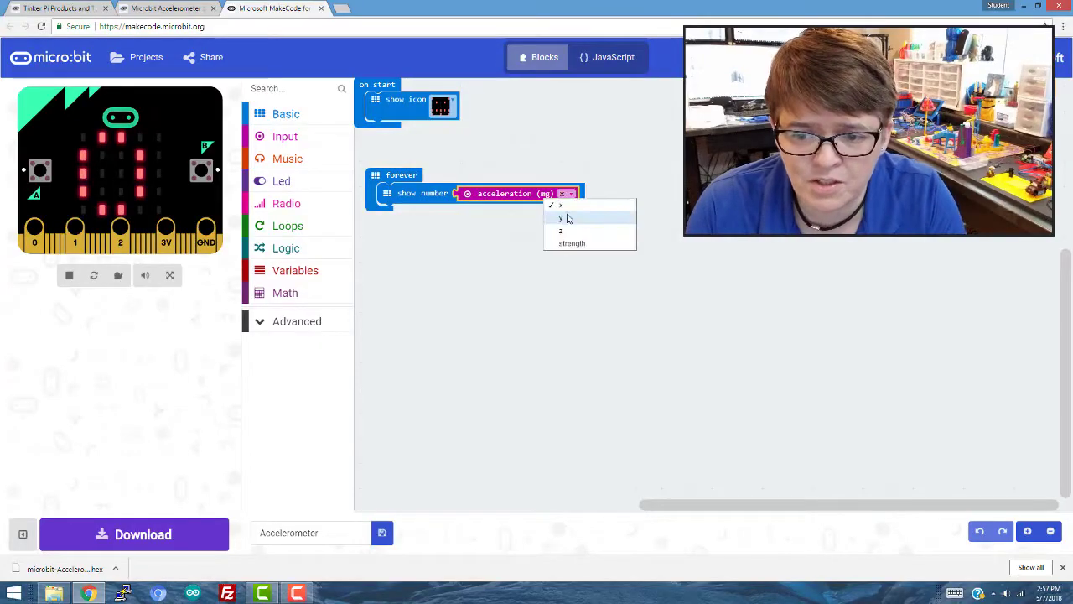
- Switch the acceleration block to the y axis and download microbit-Accelerometer (1).hex
{"action": "left_click", "coordinate": [560, 218]}
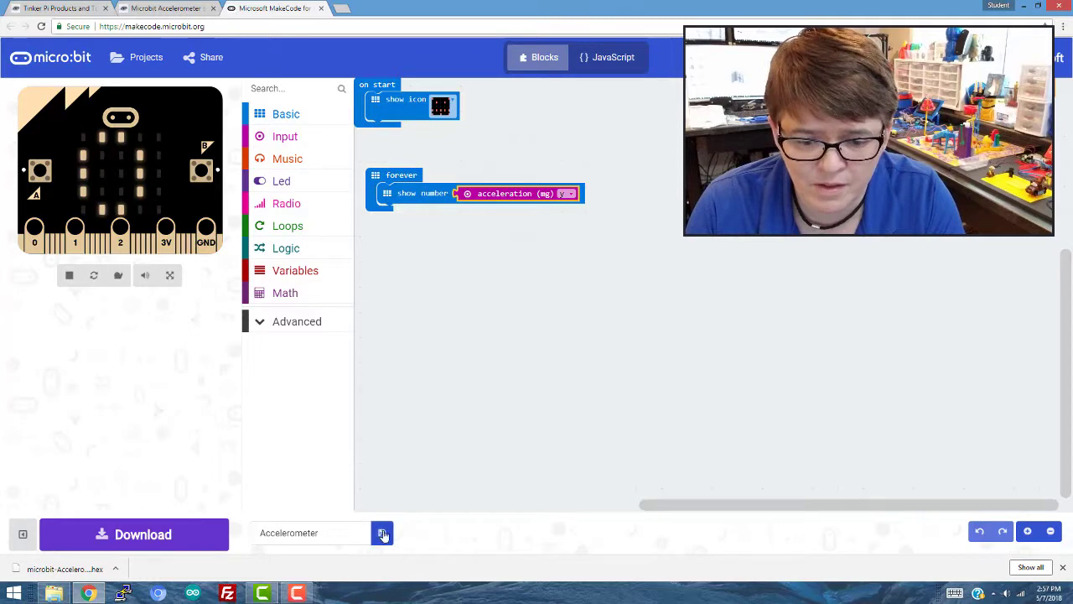
{"action": "left_click", "coordinate": [383, 533]}
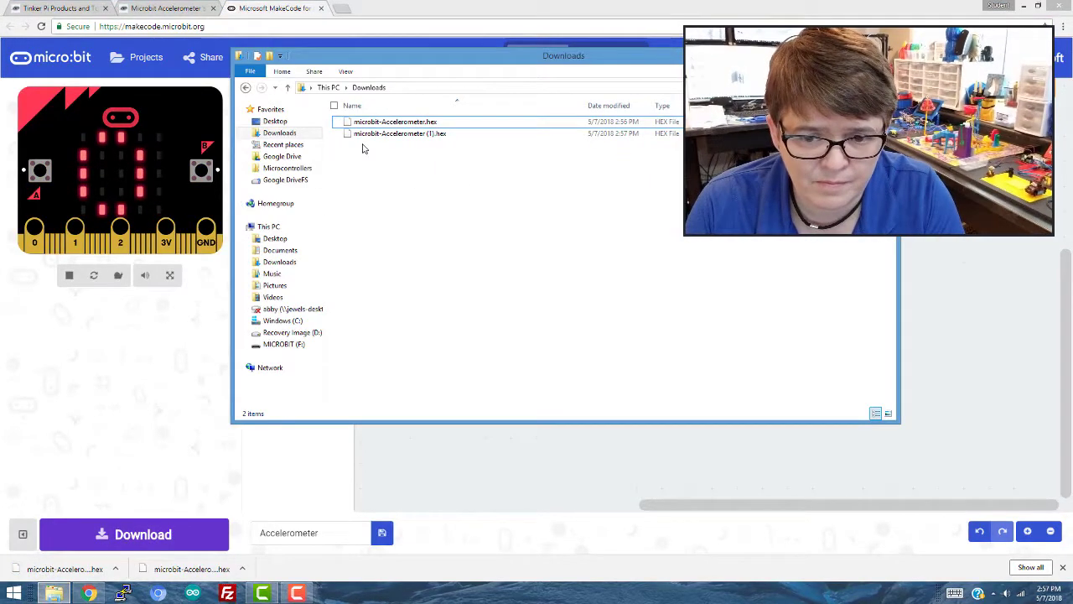
- Copy microbit-Accelerometer (1).hex from Downloads onto the MICROBIT (E:) drive
{"action": "left_click", "coordinate": [399, 134]}
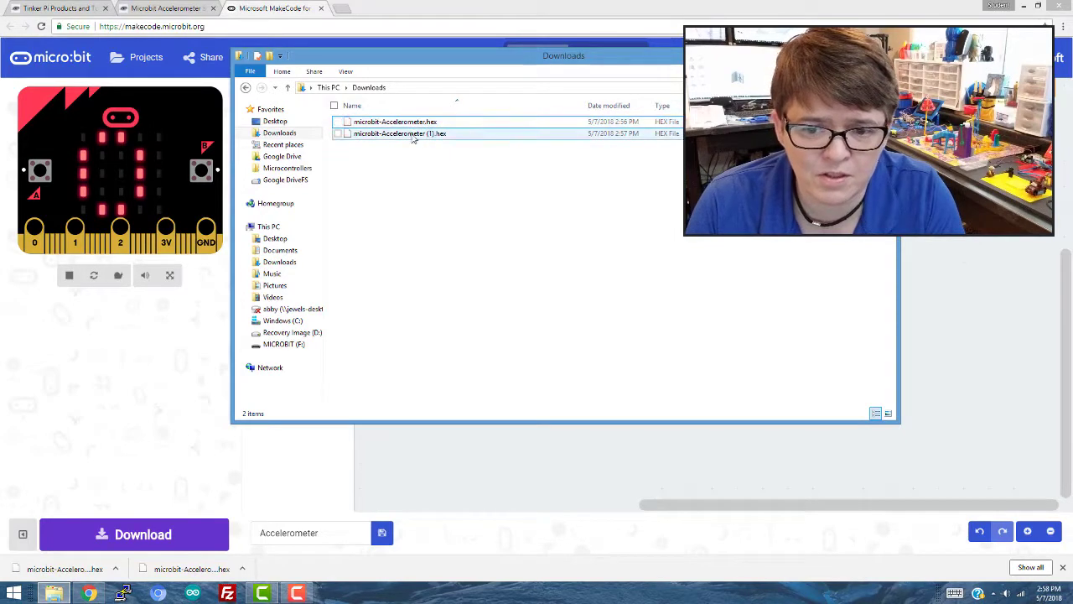
{"action": "mouse_move", "coordinate": [401, 134]}
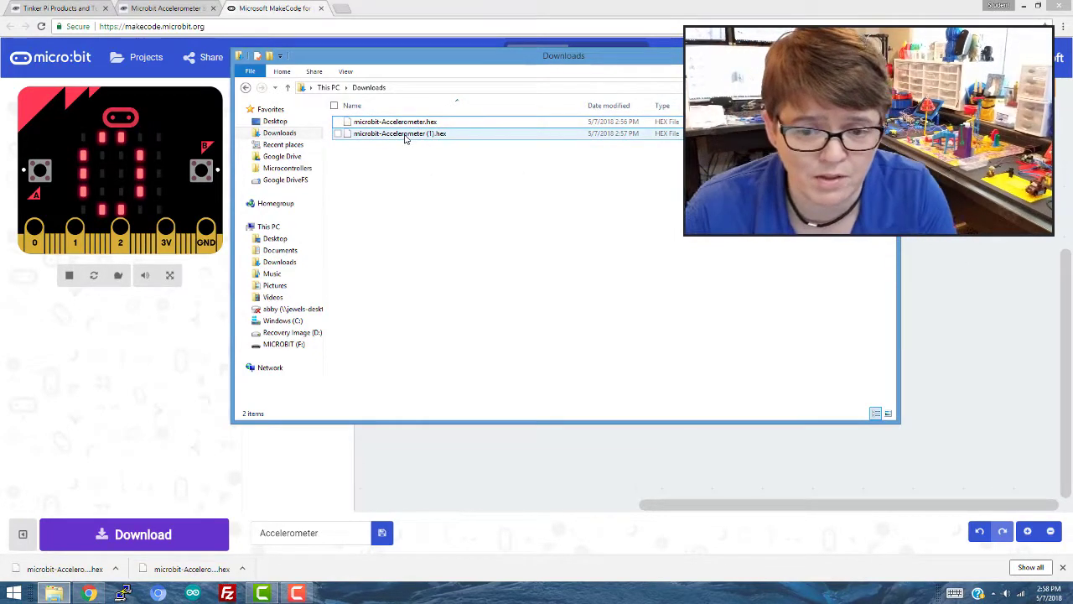
{"action": "left_click", "coordinate": [400, 134]}
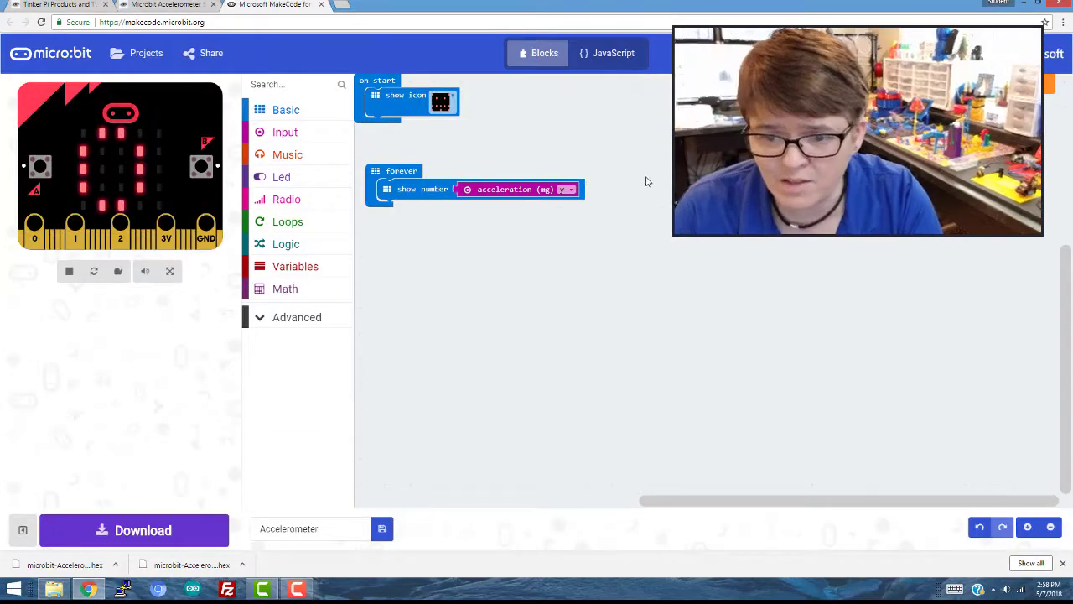
- Read acceleration along the z axis and download it as microbit-Accelerometer (2).hex
{"action": "left_click", "coordinate": [568, 188]}
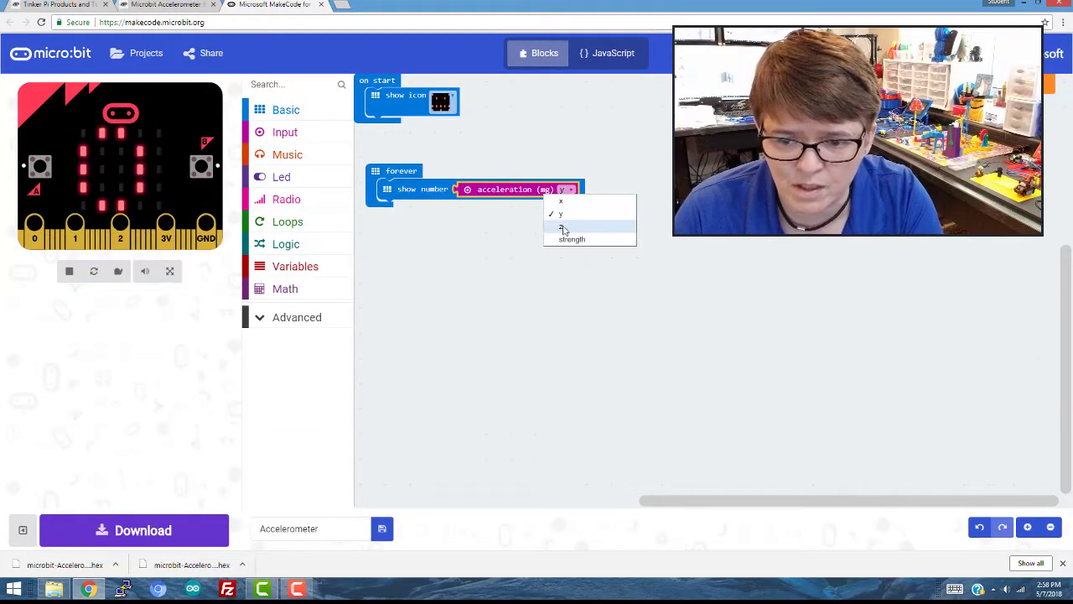
{"action": "left_click", "coordinate": [562, 226]}
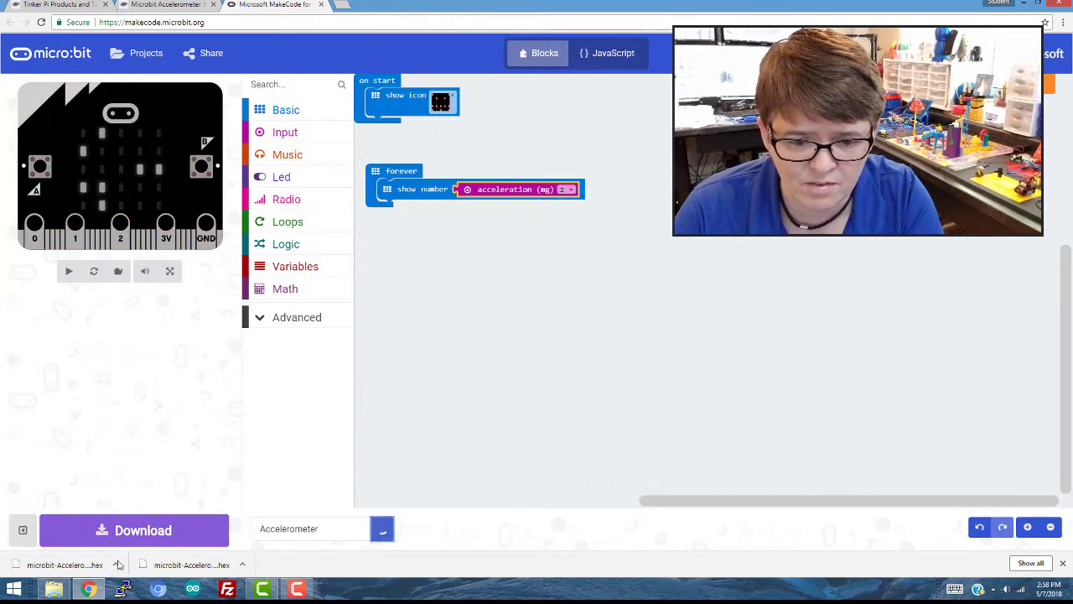
{"action": "left_click", "coordinate": [134, 530]}
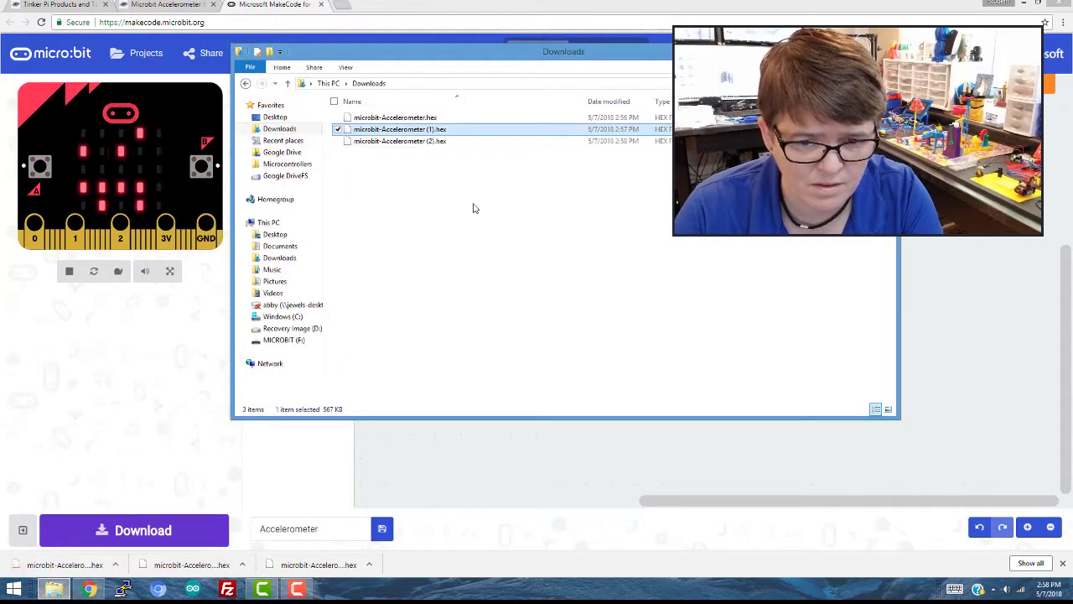